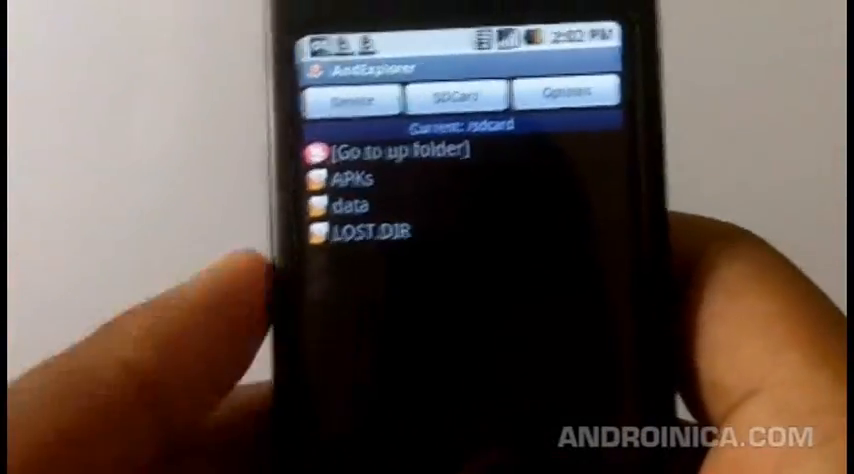
Tap the Swype APK in AndExplorer's APKs folder, triggering the Install blocked warning
click(349, 182)
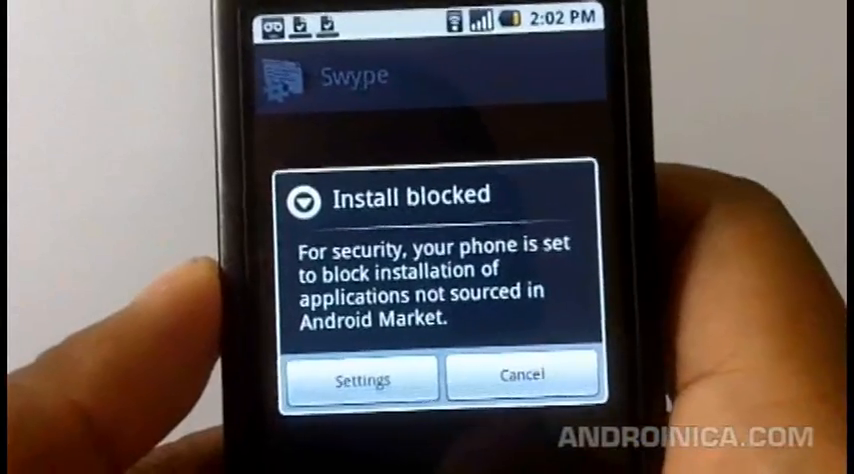
Enable Unknown sources in application settings to allow non-Market installs
click(519, 378)
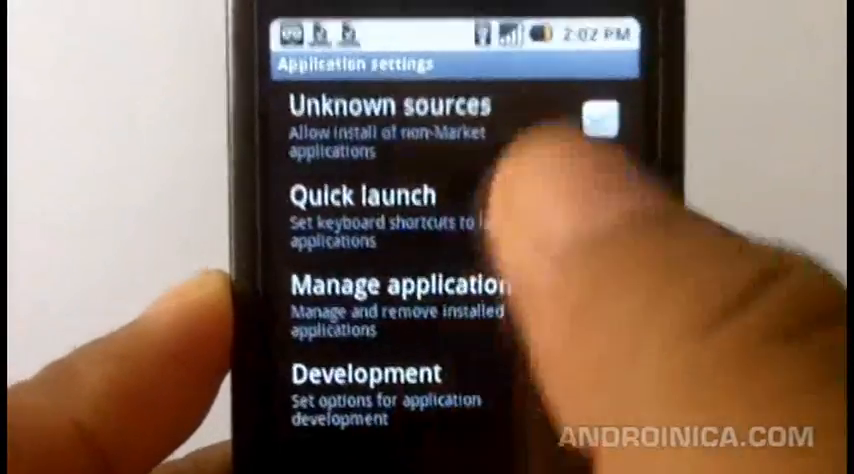
click(588, 118)
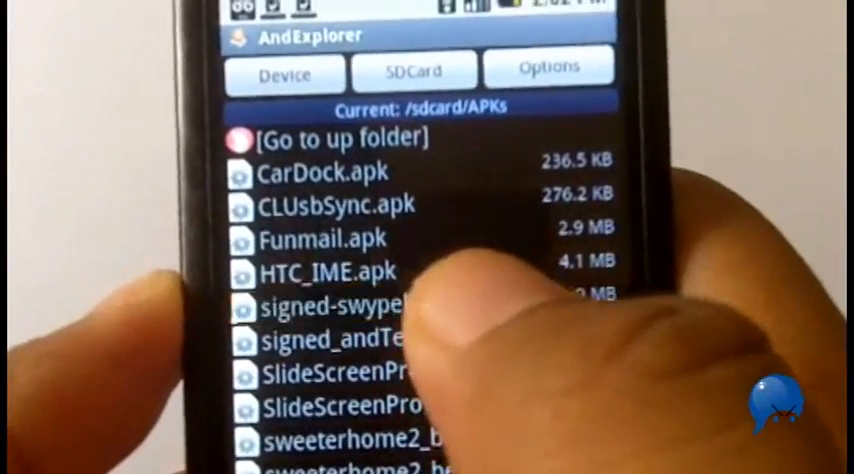
Install the signed Swype APK, accepting its permissions screen
click(330, 302)
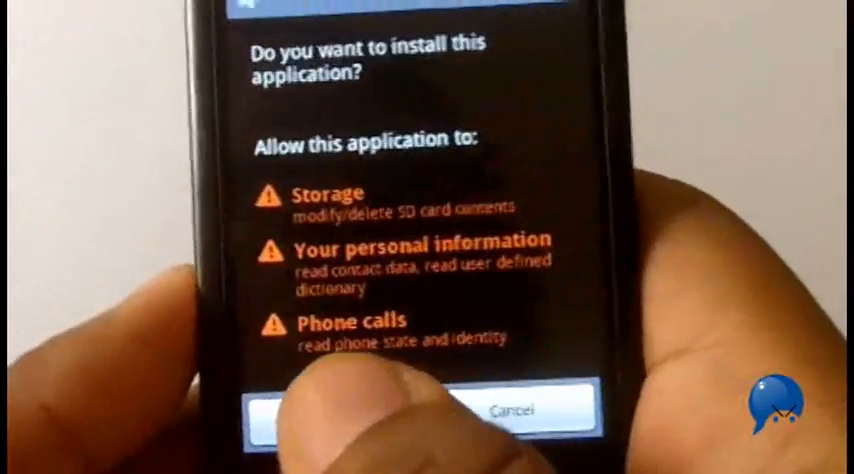
click(340, 408)
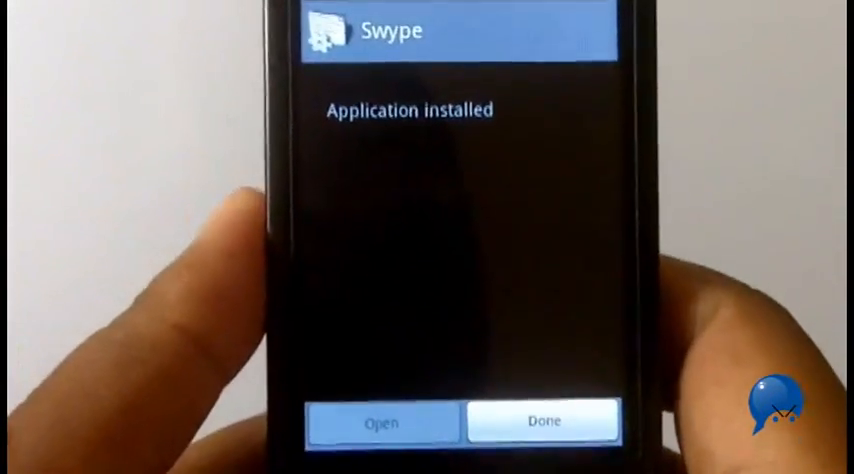
Close the installer, open Settings from the home screen, and scroll toward Locale & text
click(543, 420)
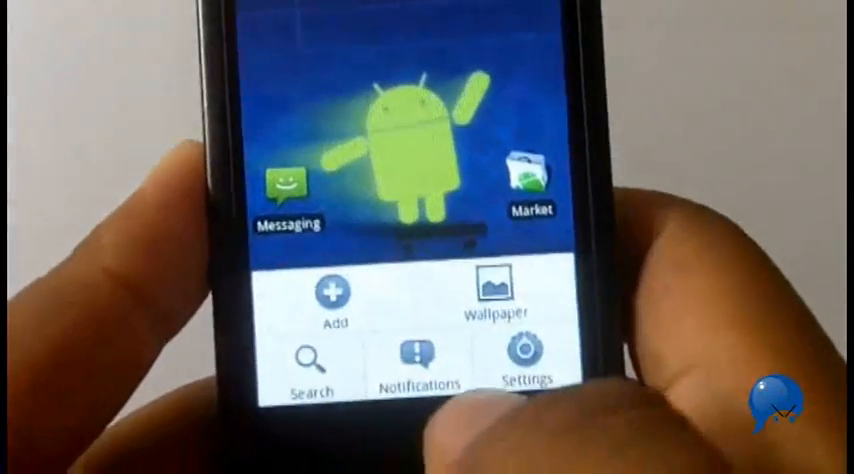
click(529, 362)
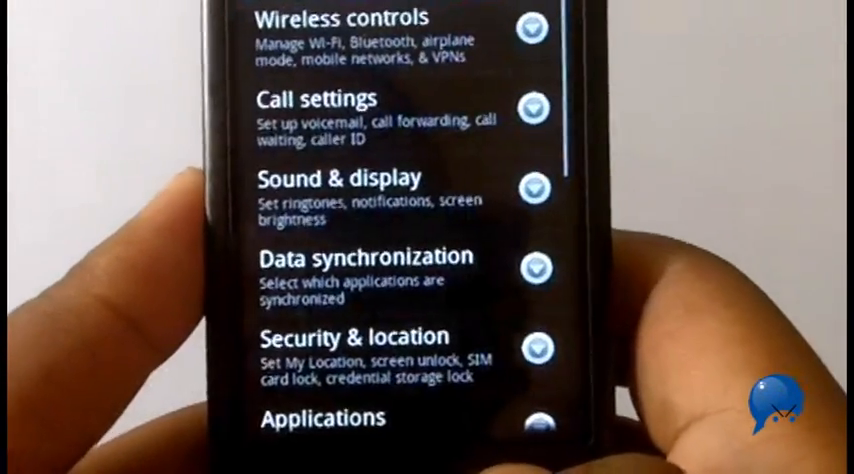
scroll(down, 3)
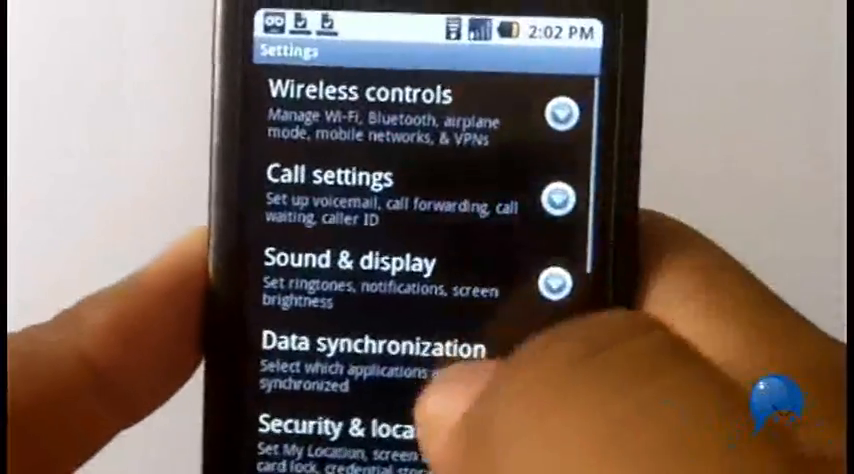
scroll(down, 3)
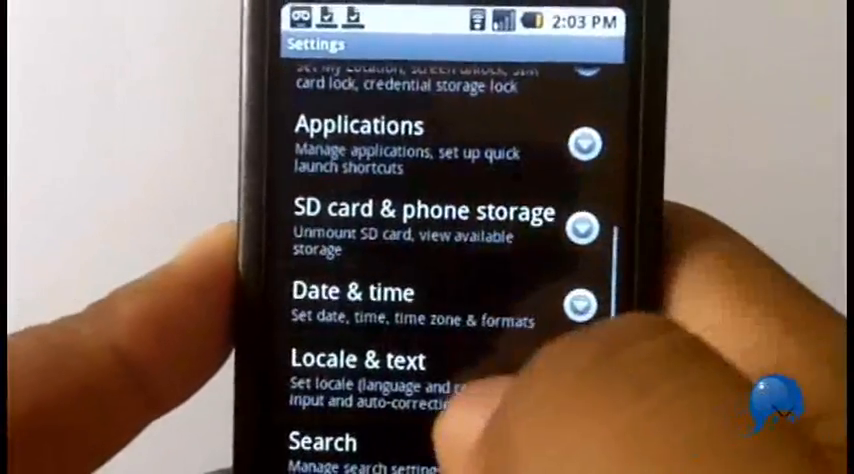
Go through Locale & text to the Swype Options preferences
click(370, 360)
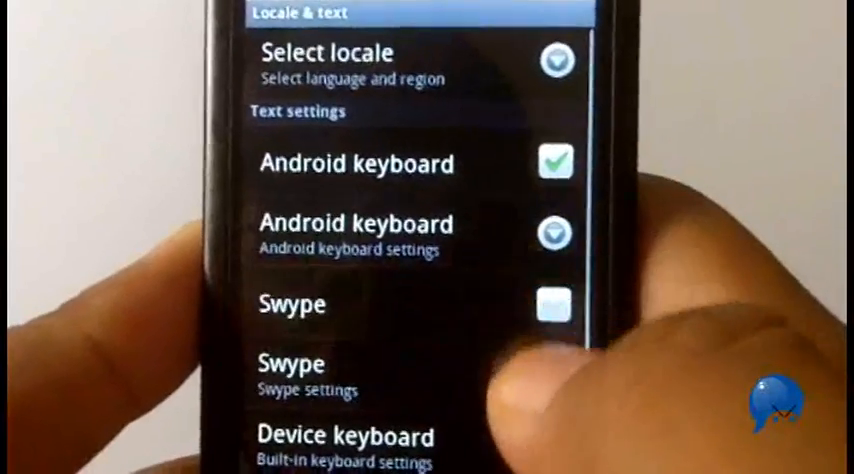
click(550, 305)
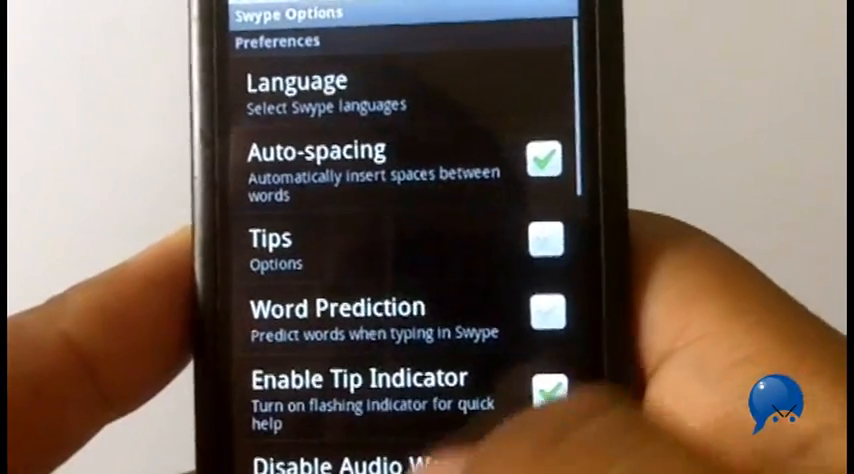
Scroll through Swype Options and open the Speed vs. Accuracy setting
scroll(down, 3)
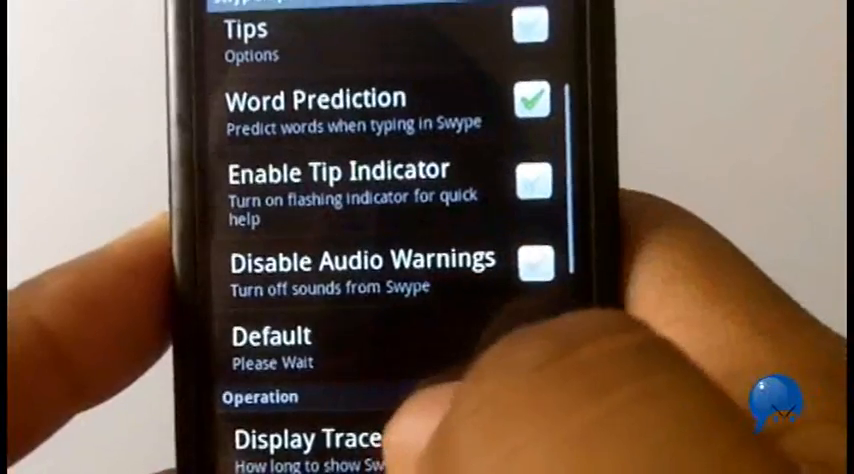
scroll(down, 3)
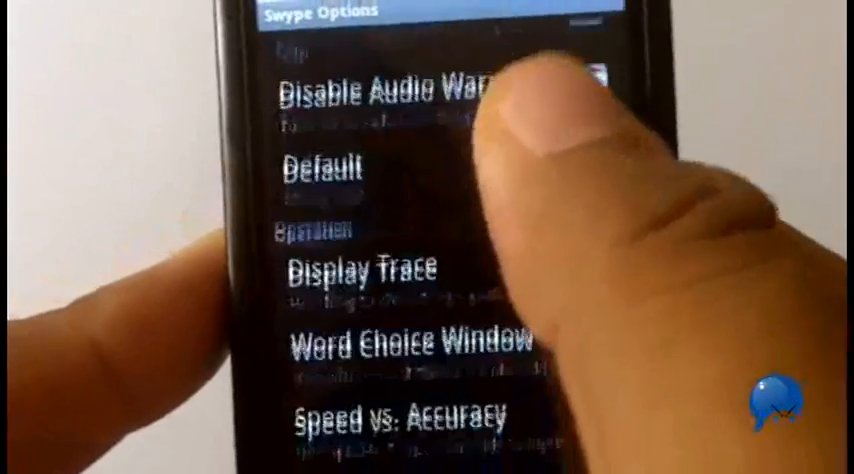
scroll(down, 3)
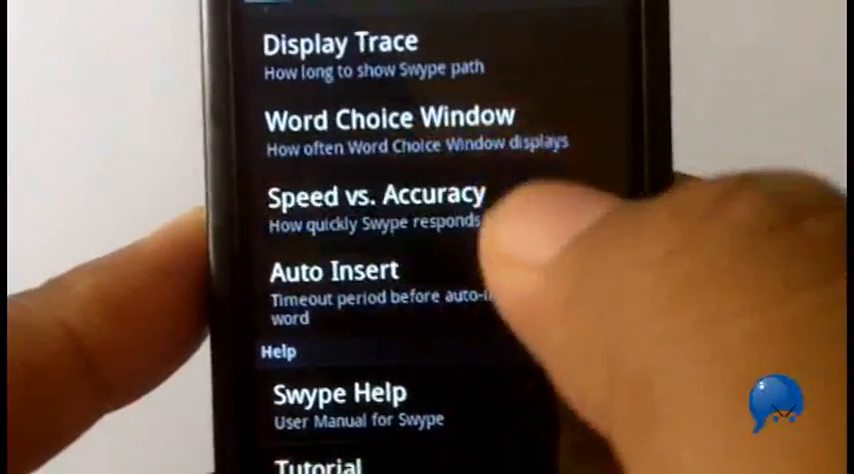
click(378, 195)
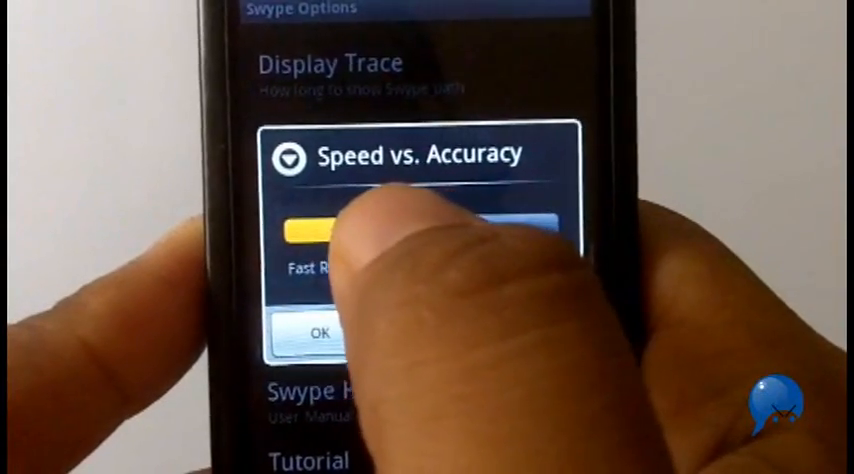
Drag the Speed vs. Accuracy slider to adjust the balance
drag(320, 235, 470, 235)
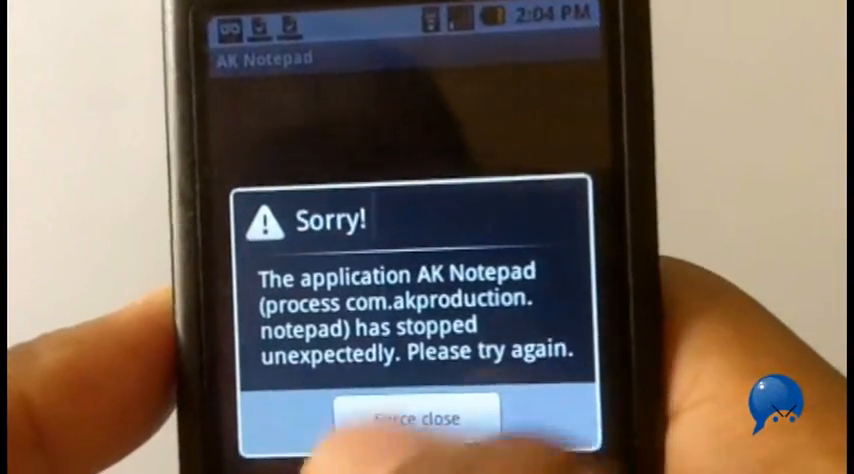
Force close the AK Notepad crash notice and open Calendar from the app drawer
click(414, 417)
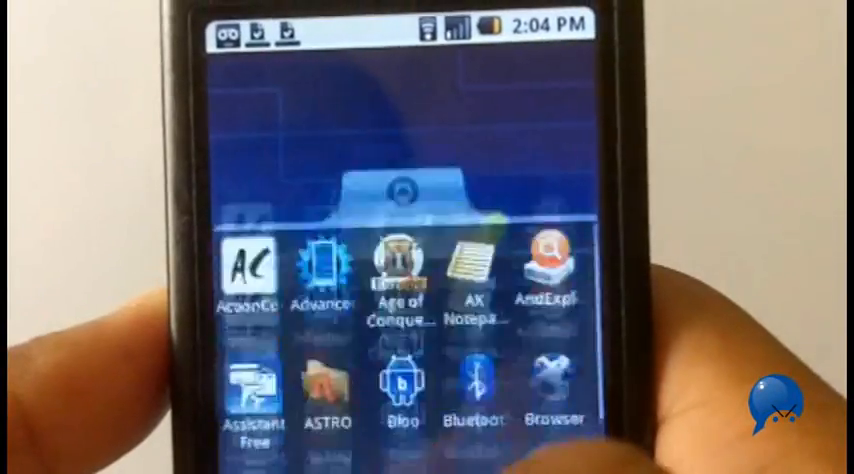
scroll(up, 3)
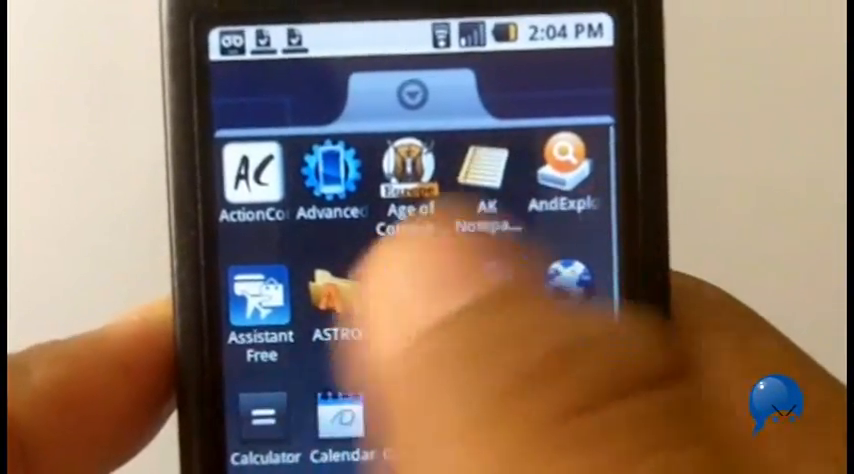
click(340, 410)
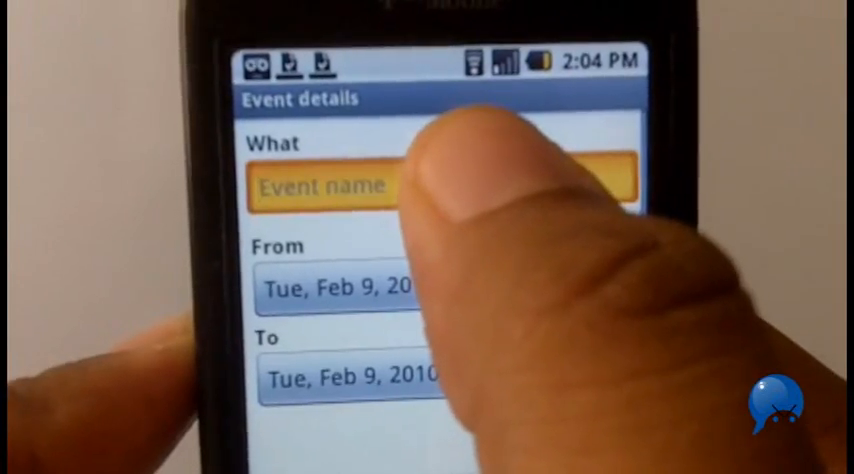
Long-press the event field and choose Swype as the input method
click(340, 185)
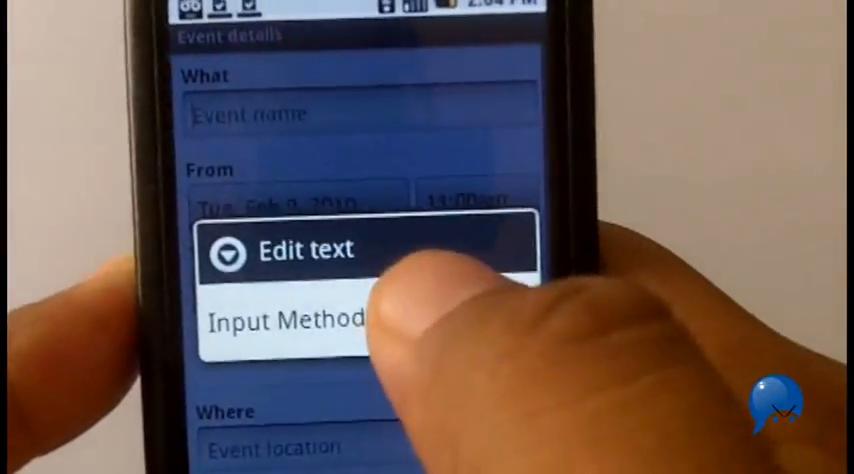
click(285, 319)
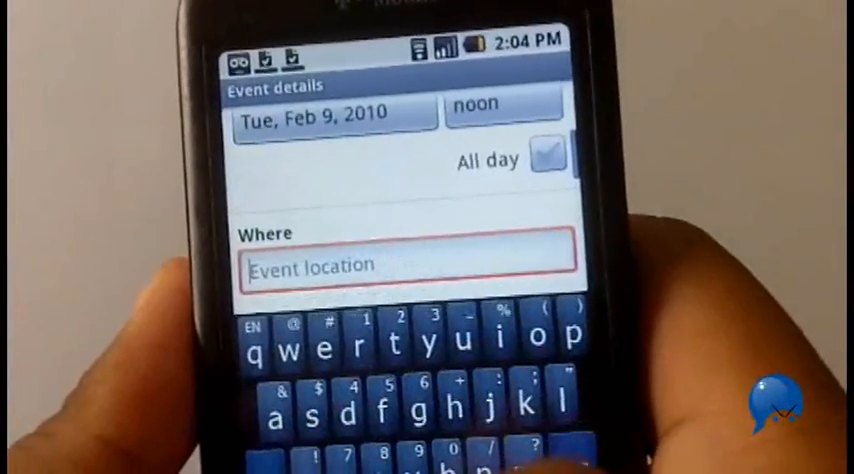
Swype 'android', 'greatest', 'platform' and 'even' into the Where field
text(android a is the)
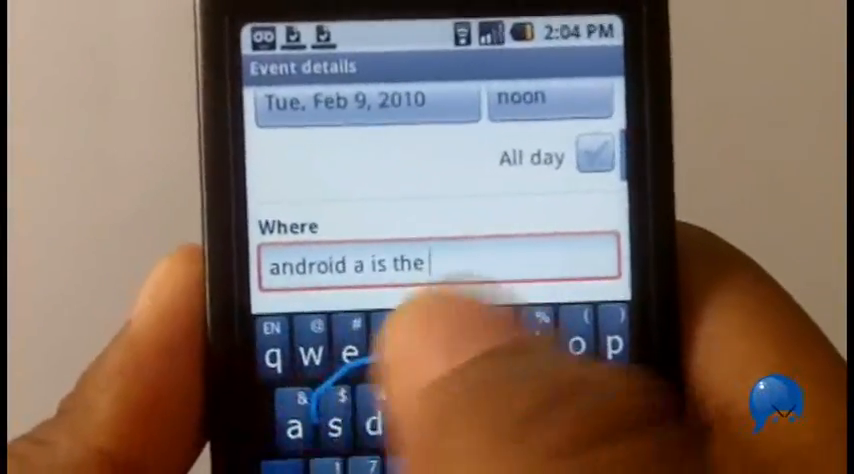
text(greatest)
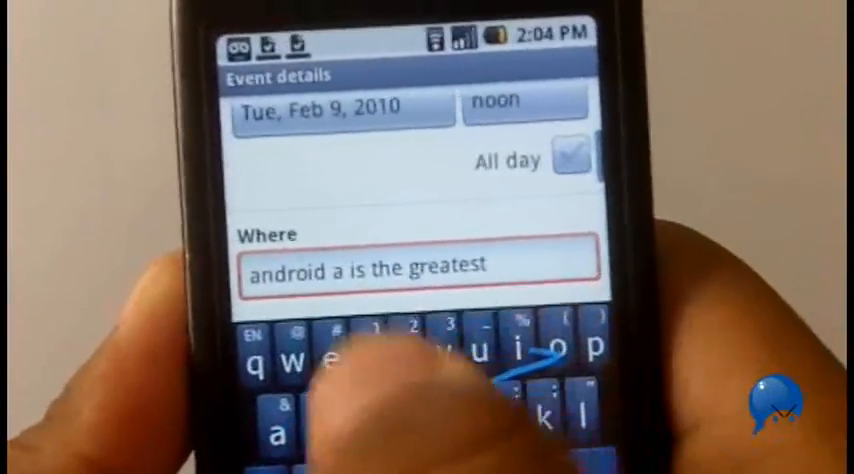
text(platform)
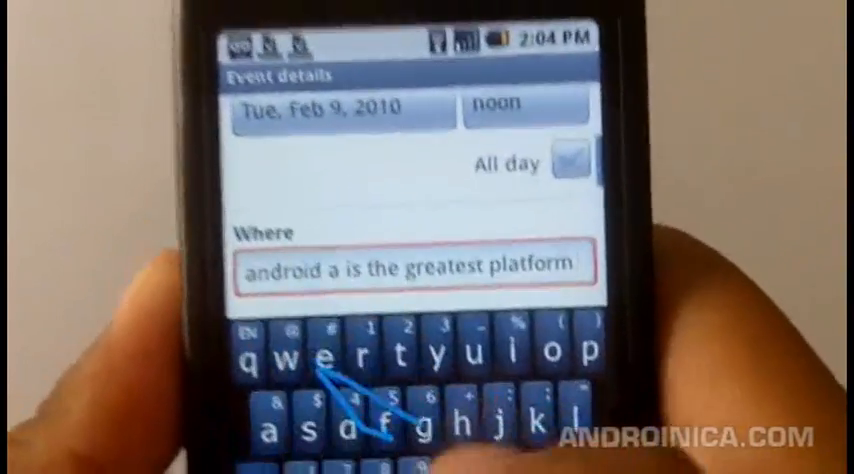
text(even)
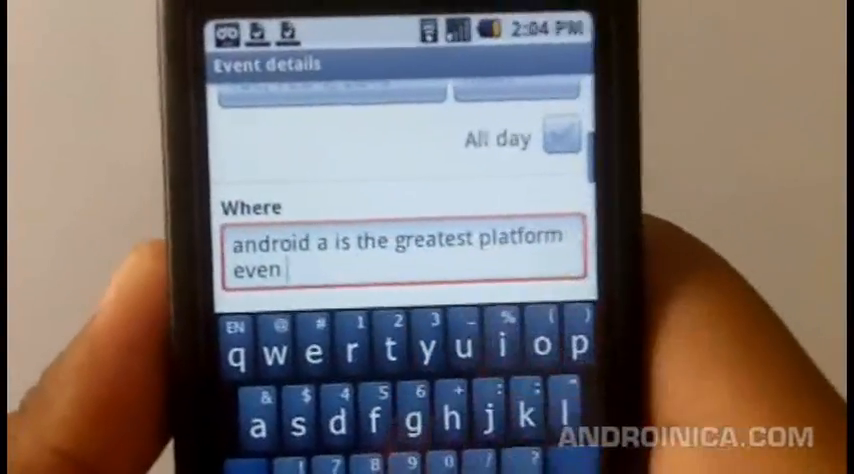